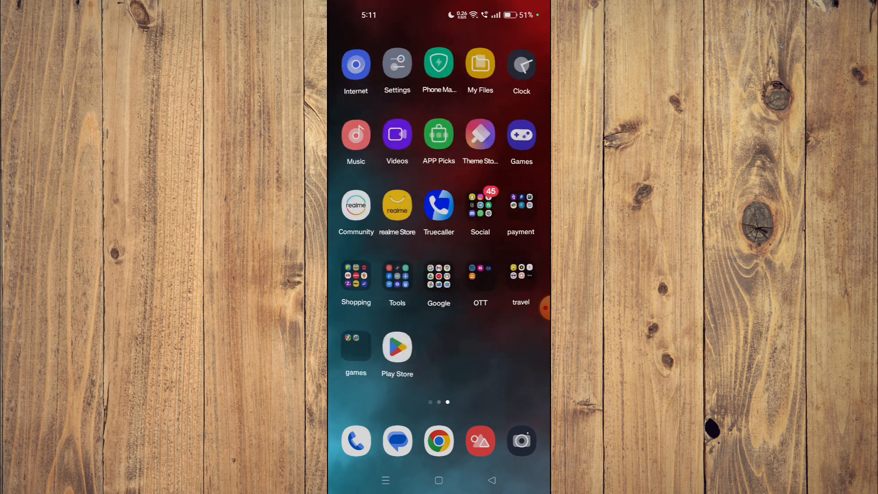
- Launch Google Play Store and search the store for the Nject app from the clipboard suggestion
click(397, 347)
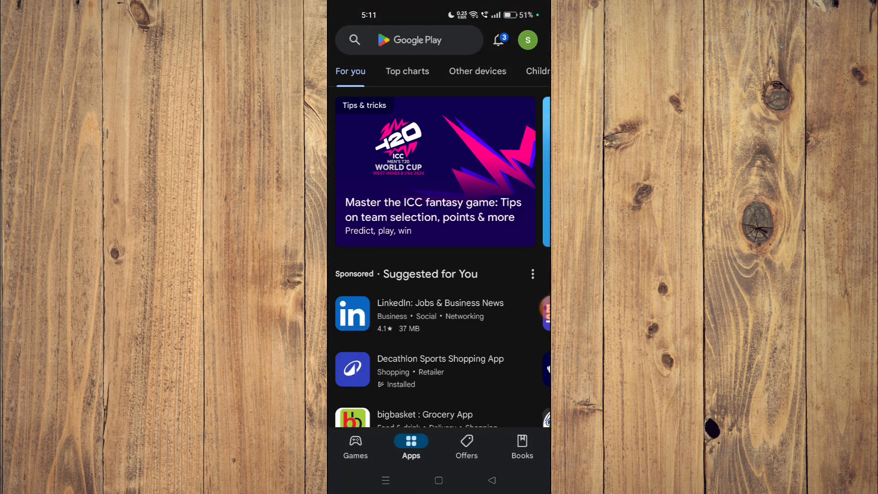
click(409, 39)
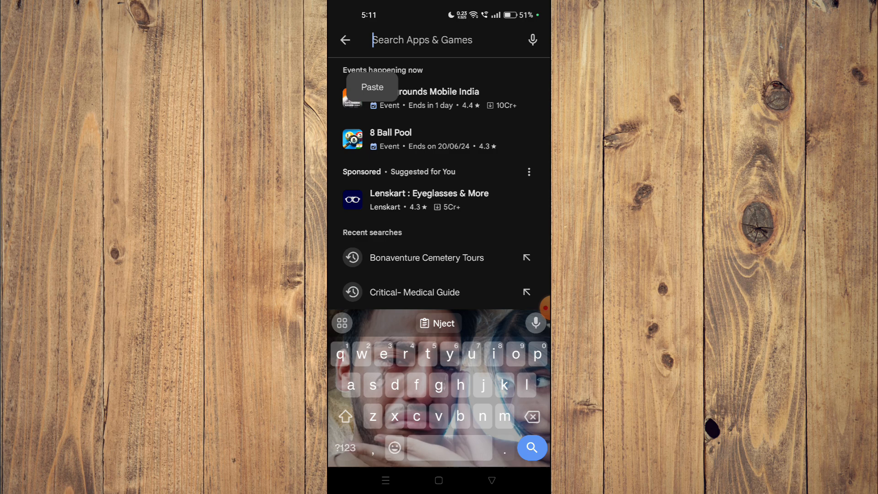
click(372, 88)
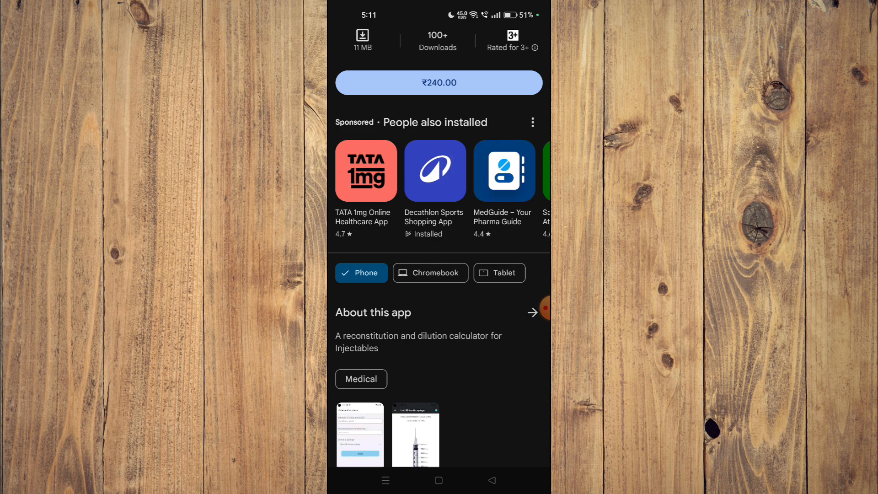
- Scroll the Nject listing to show its ₹240.00 price button and short app description
scroll(down, 3)
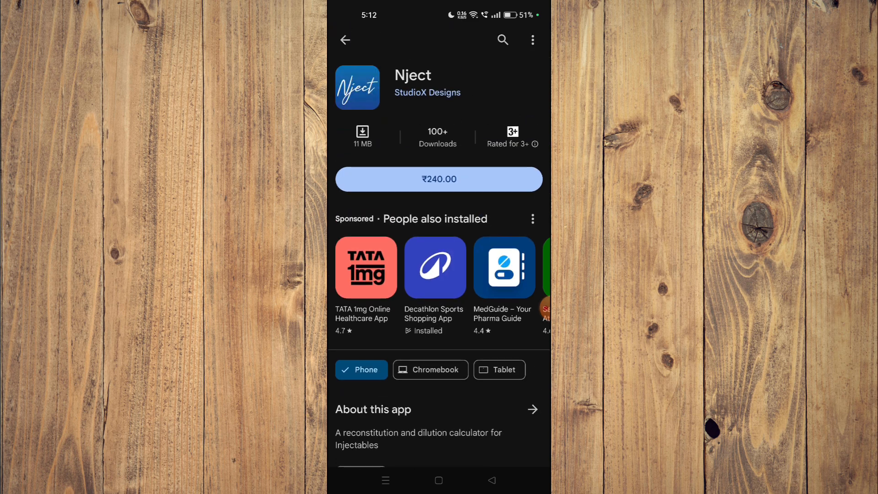